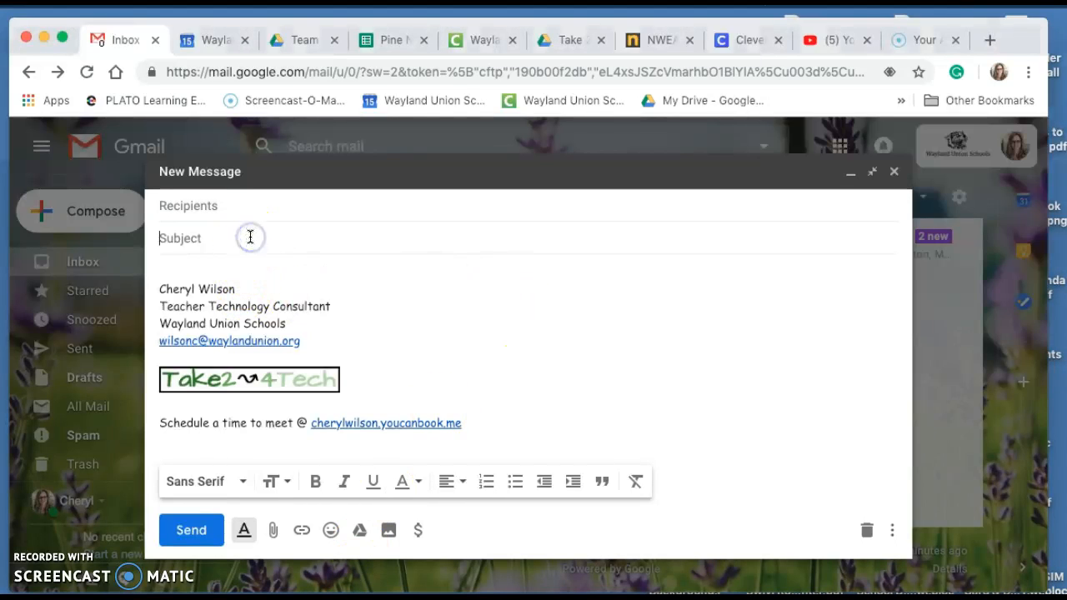
Compose a message with subject 'Test Email for template' and body 'This is a test for a template.'
{"action": "type", "text": "Test Email w"}
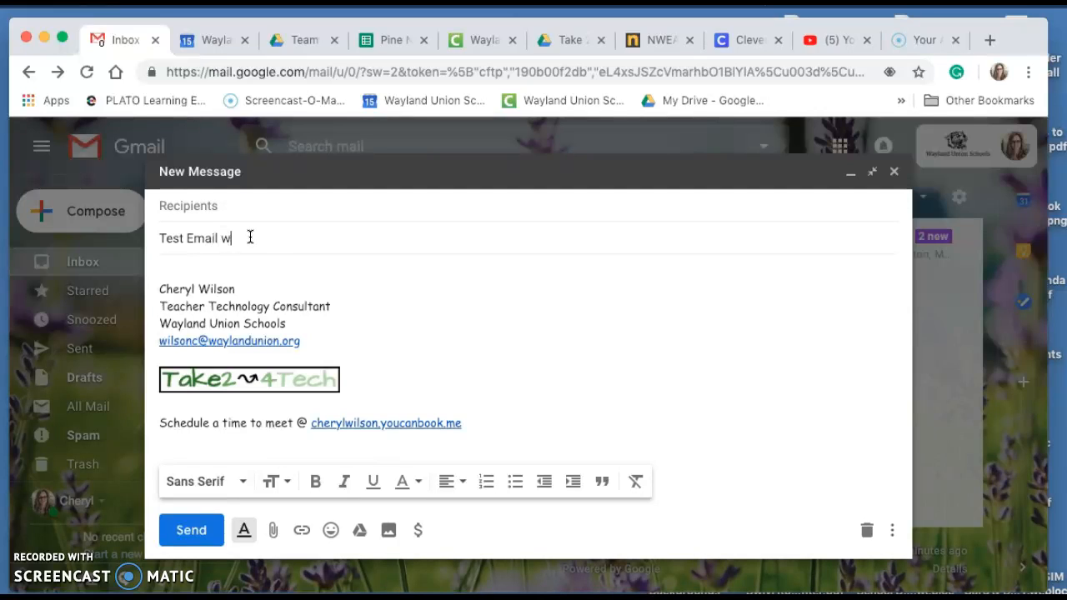
{"action": "type", "text": "for template"}
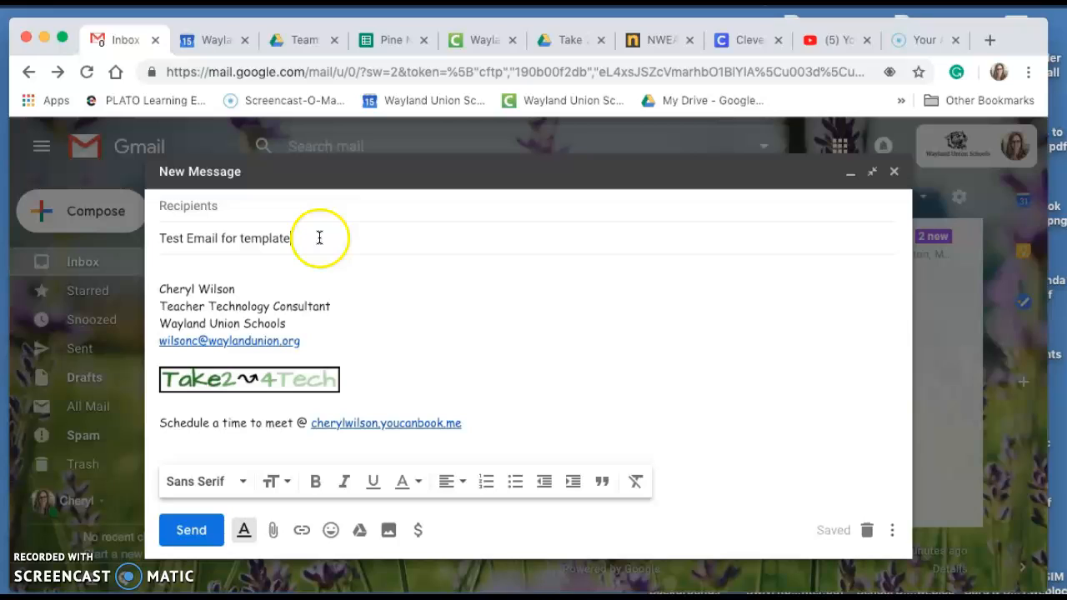
{"action": "left_click", "coordinate": [243, 268]}
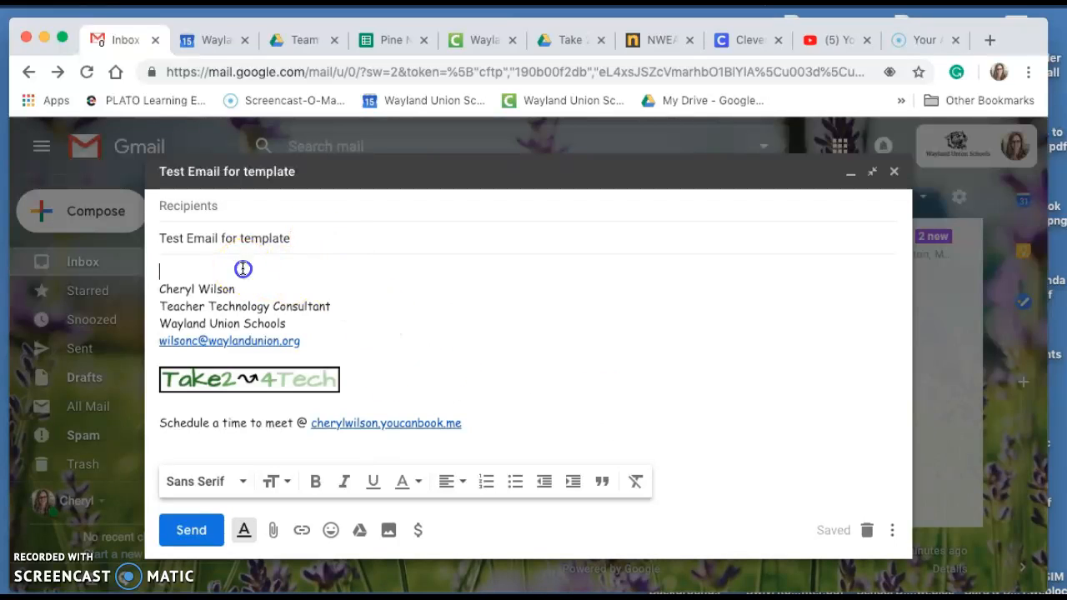
{"action": "type", "text": "This is a test for a template."}
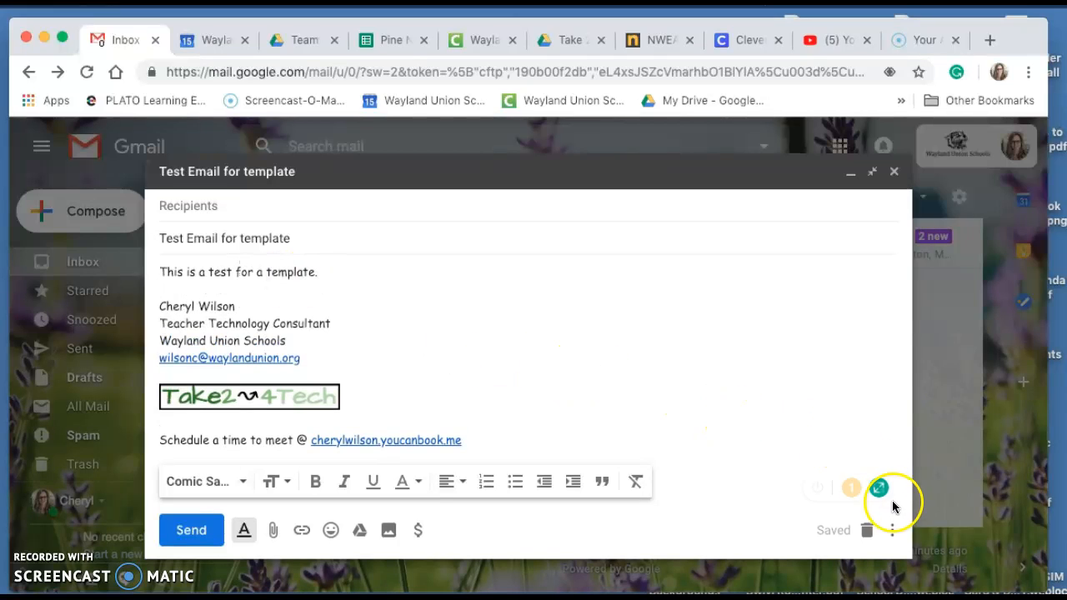
{"action": "mouse_move", "coordinate": [894, 530]}
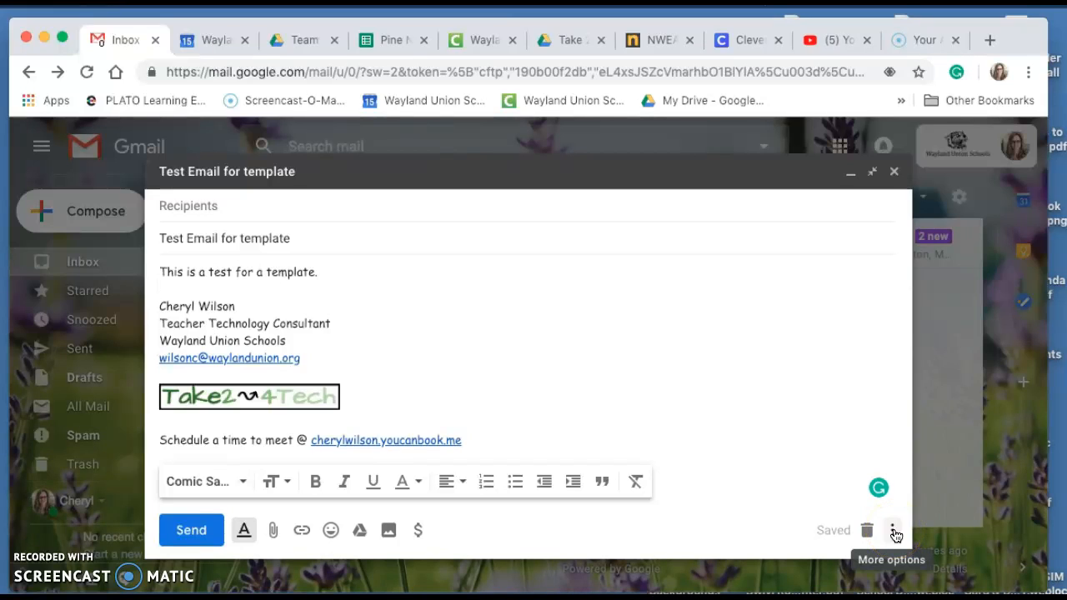
Save the draft as a new canned response, keeping the name 'Test Email for template'
{"action": "left_click", "coordinate": [893, 530]}
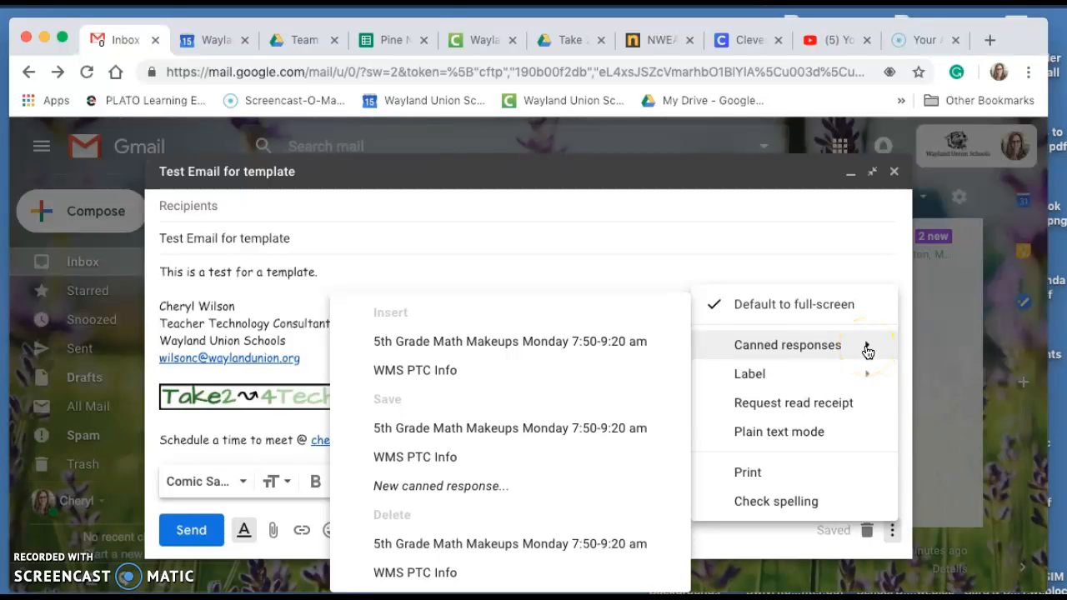
{"action": "mouse_move", "coordinate": [667, 368]}
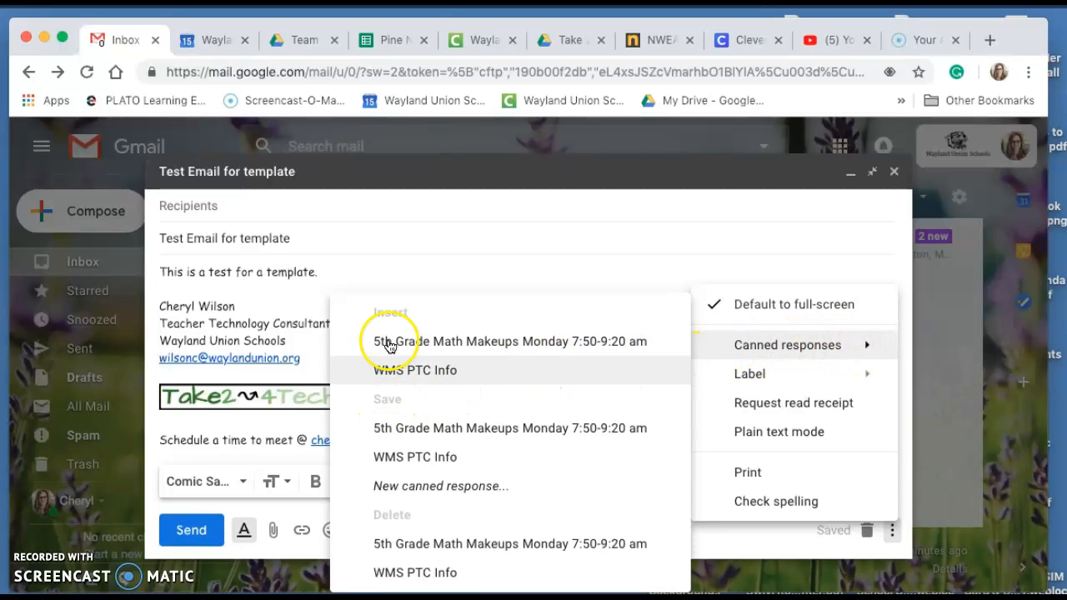
{"action": "mouse_move", "coordinate": [404, 463]}
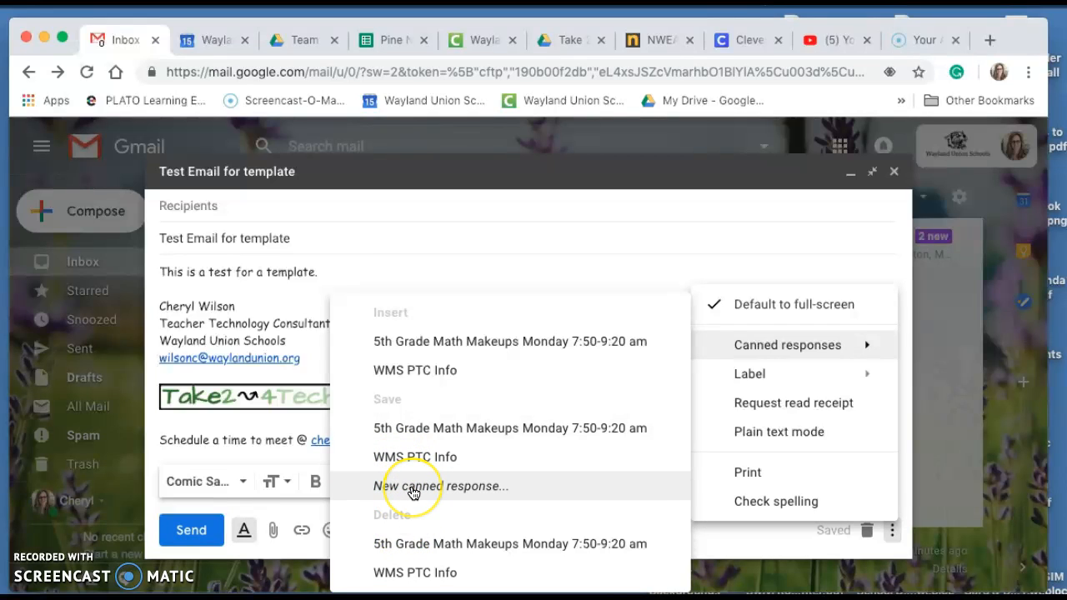
{"action": "mouse_move", "coordinate": [421, 471]}
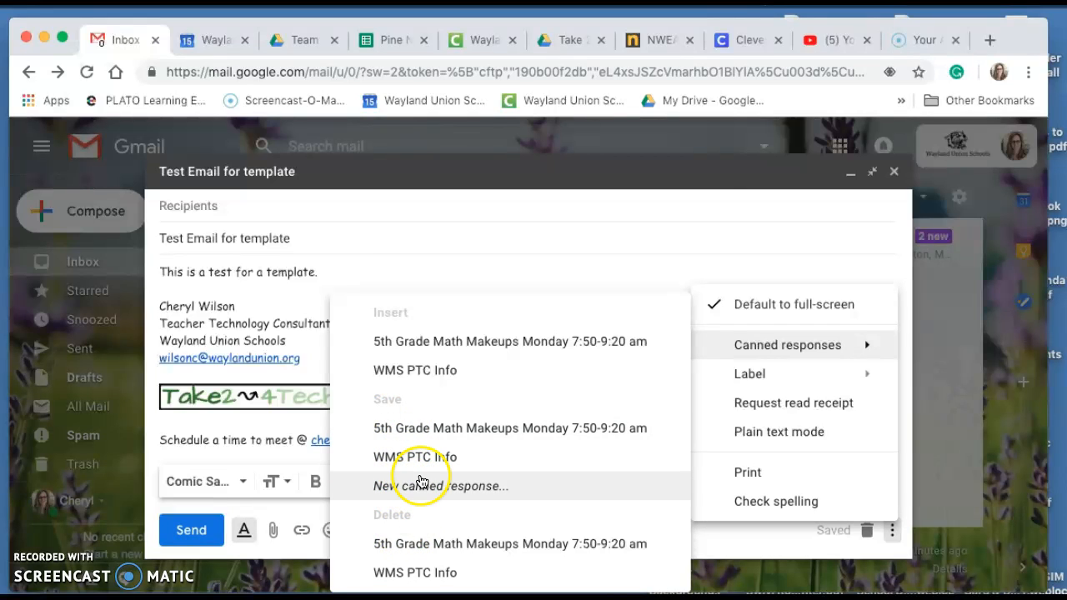
{"action": "left_click", "coordinate": [441, 486]}
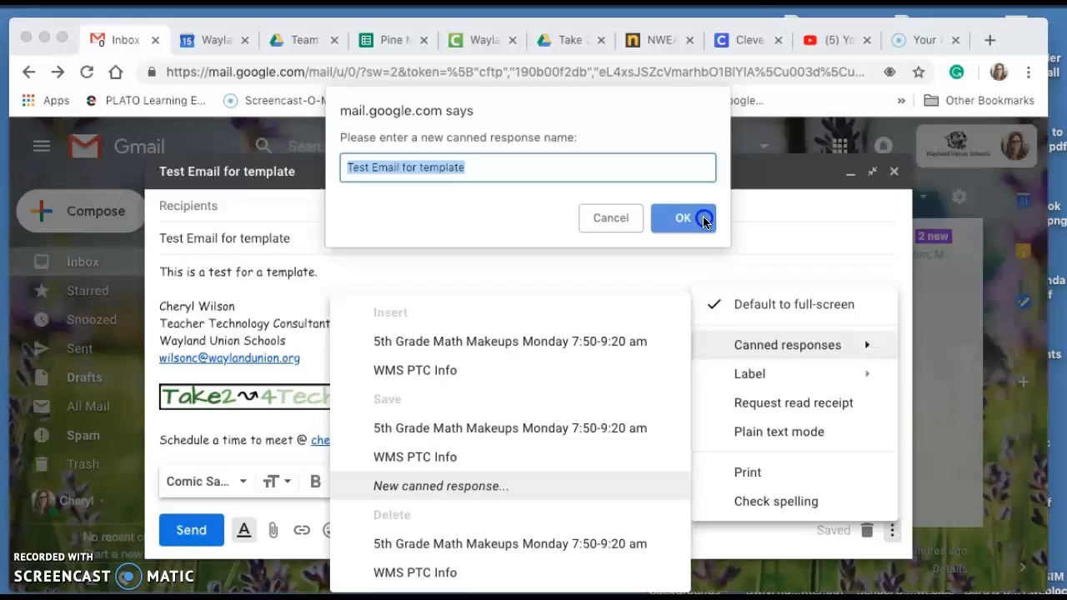
{"action": "left_click", "coordinate": [683, 218]}
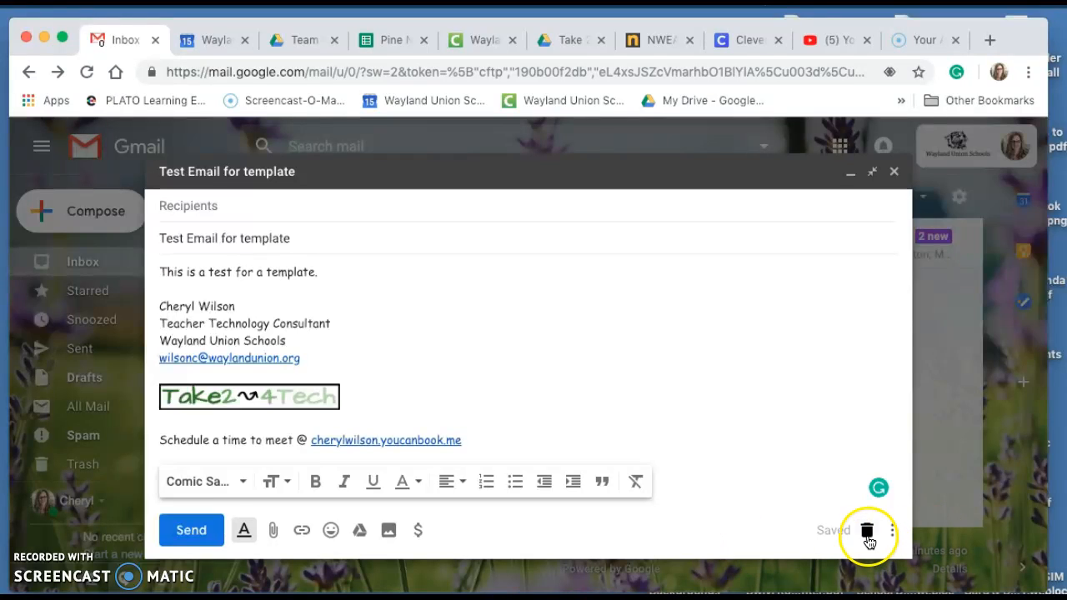
Discard the draft, compose a new message and insert the 'Test Email for template' canned response
{"action": "left_click", "coordinate": [867, 530]}
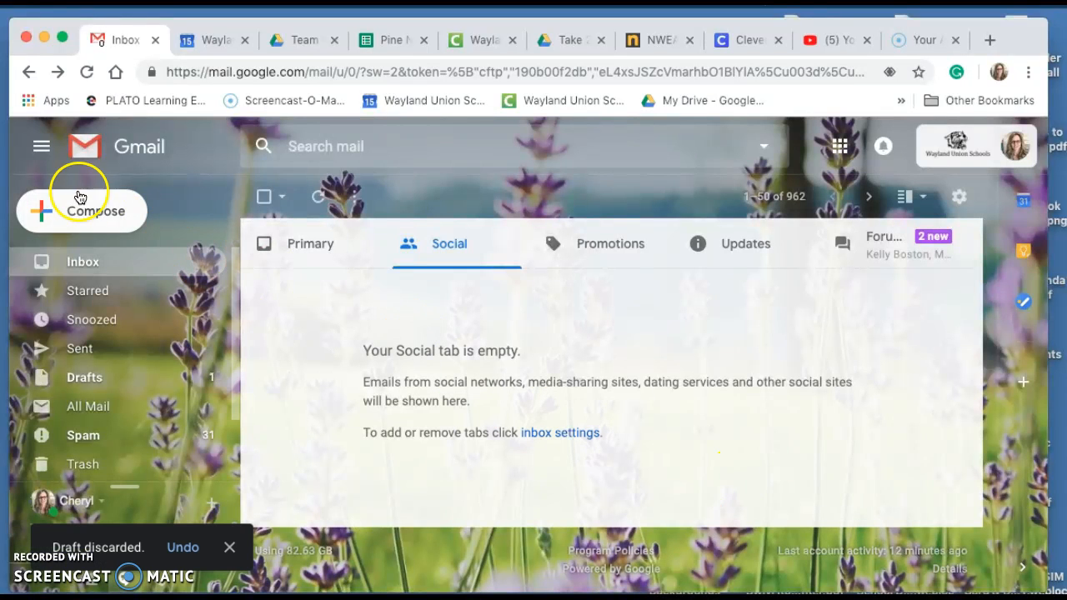
{"action": "left_click", "coordinate": [81, 210]}
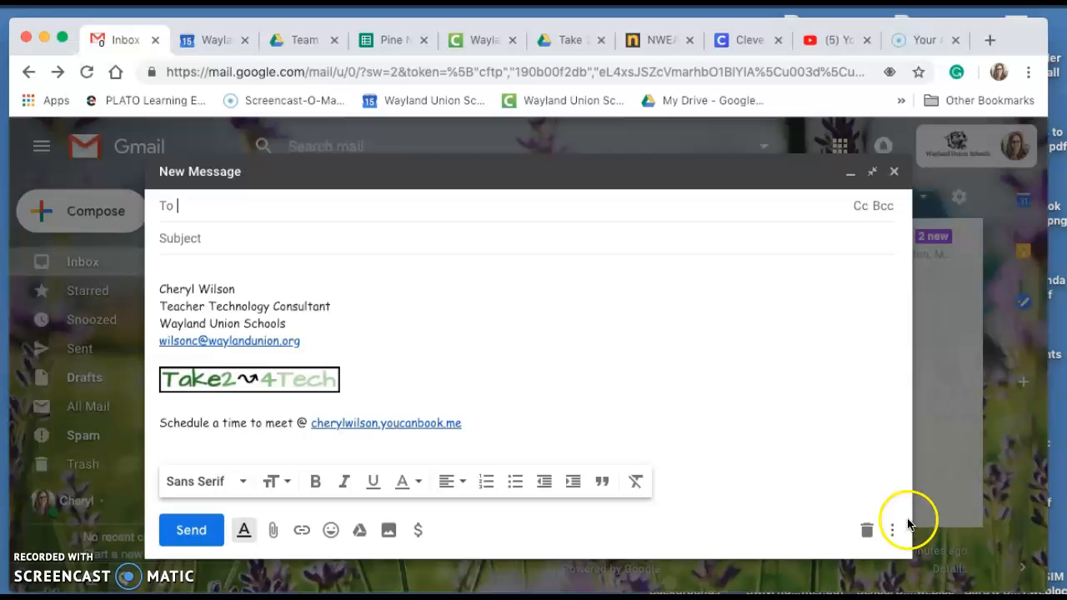
{"action": "mouse_move", "coordinate": [893, 530]}
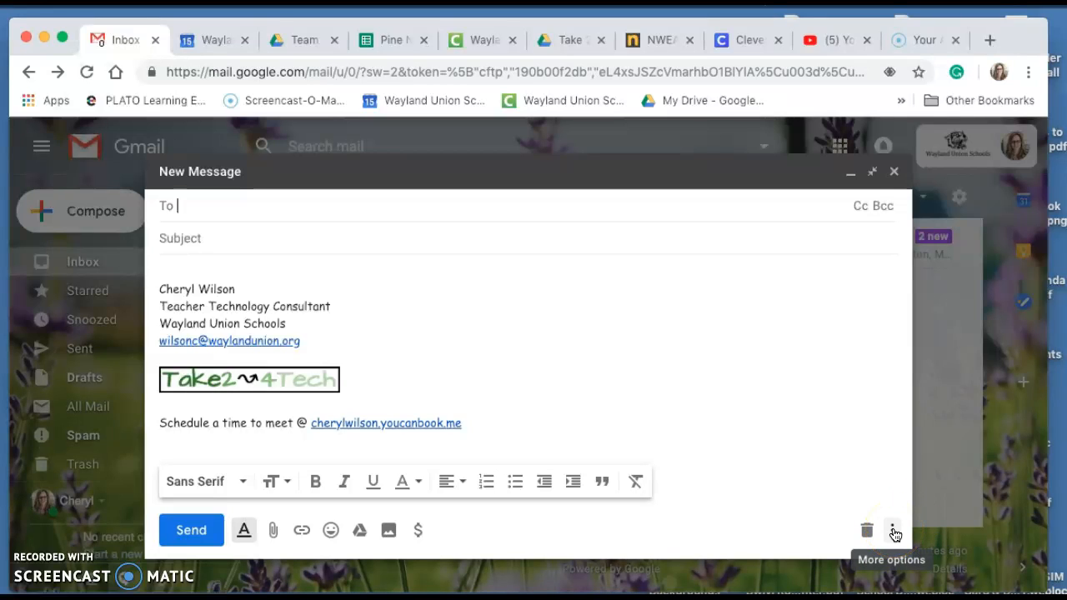
{"action": "left_click", "coordinate": [893, 530]}
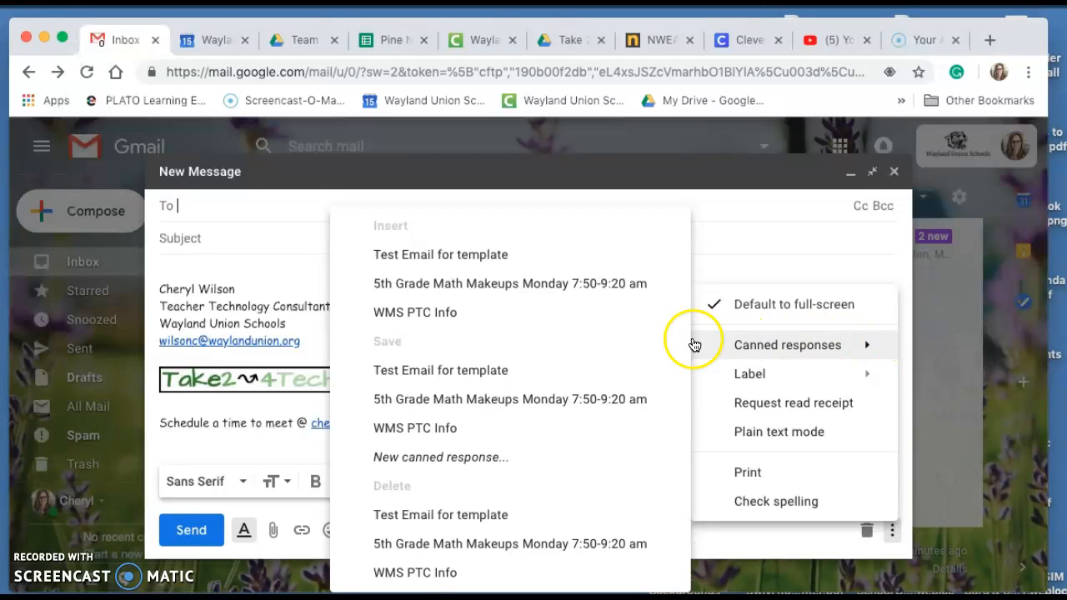
{"action": "mouse_move", "coordinate": [440, 254]}
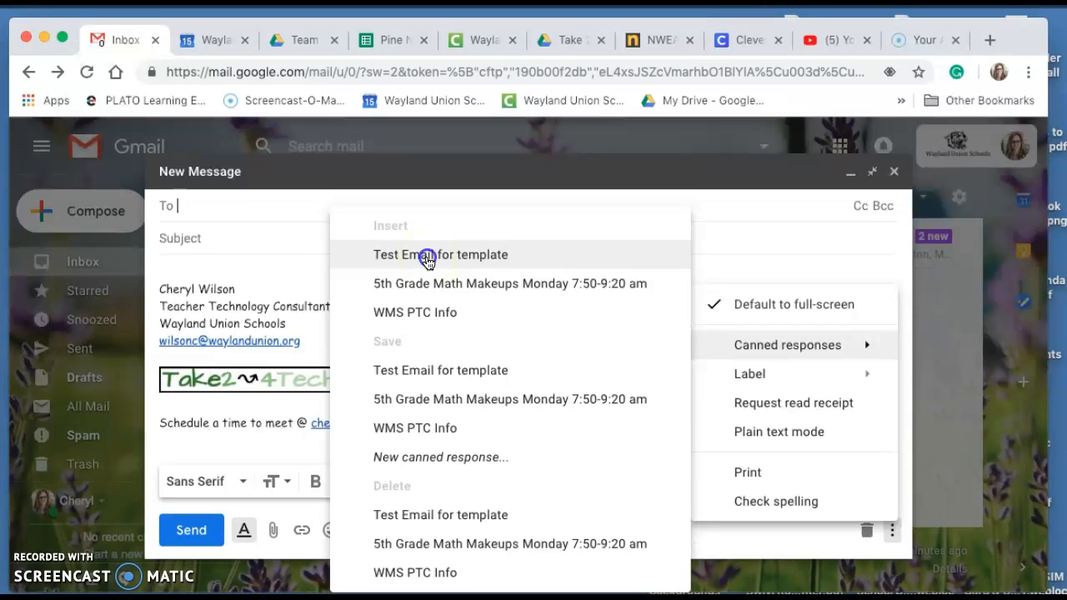
{"action": "left_click", "coordinate": [440, 255]}
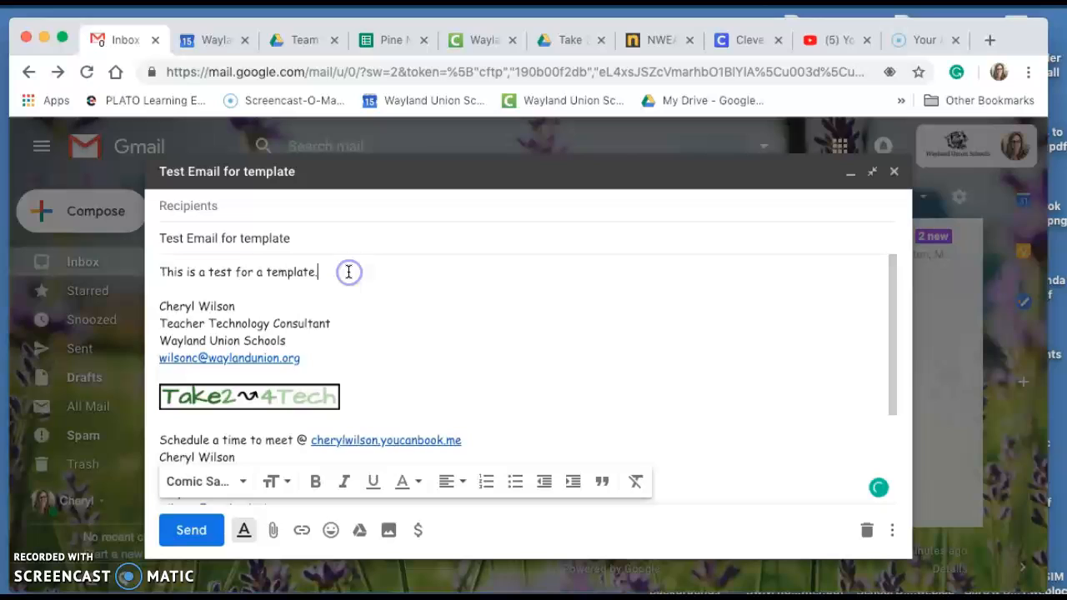
Append ' What if I need to modify?' to the body line after 'This is a test for a template.'
{"action": "type", "text": "What do you think?"}
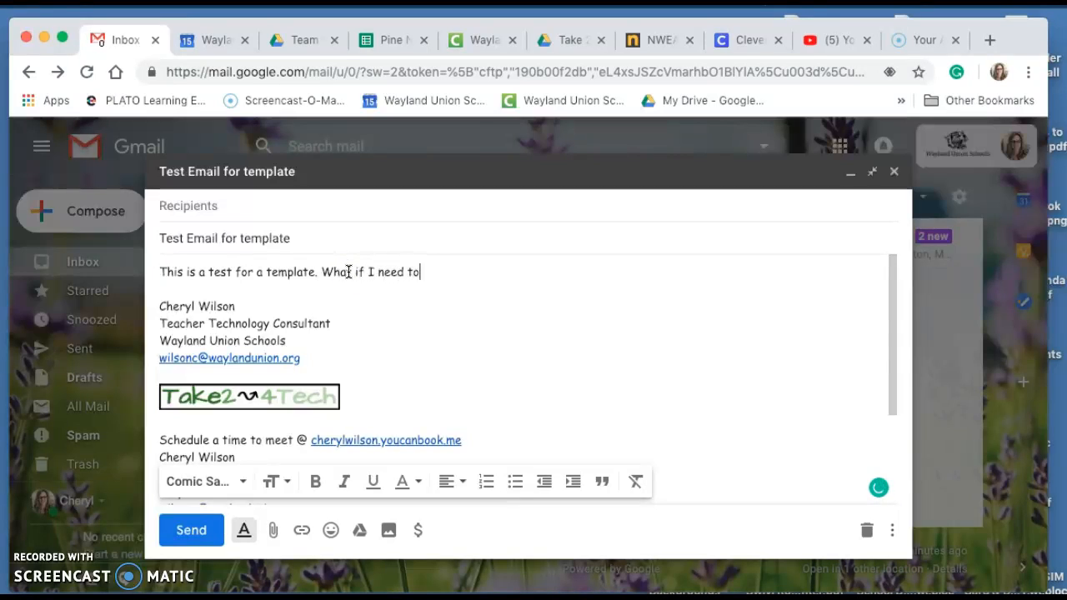
{"action": "type", "text": "modi"}
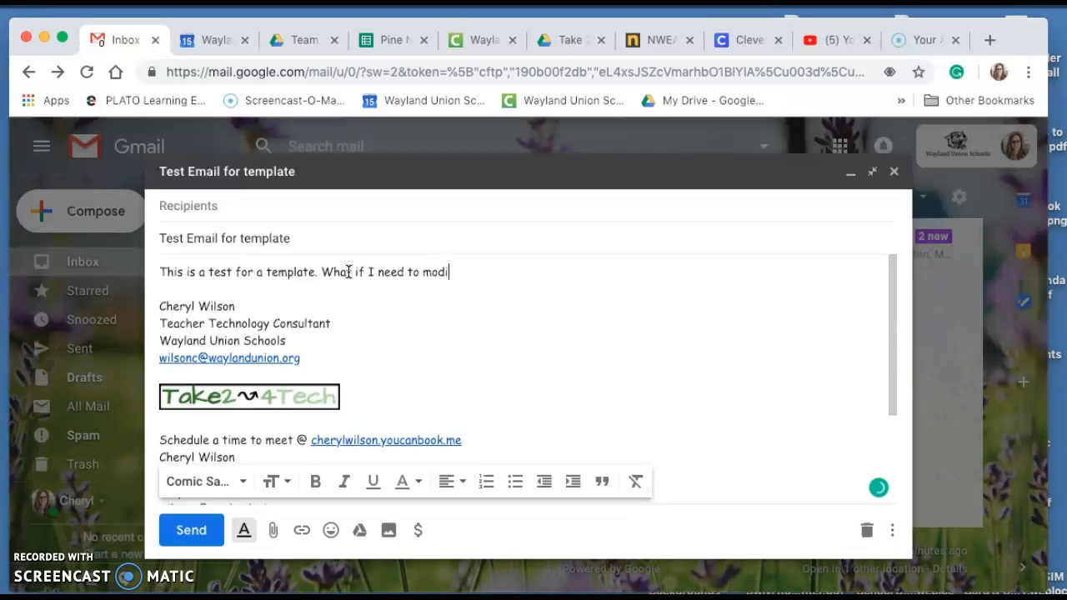
{"action": "type", "text": "gy?"}
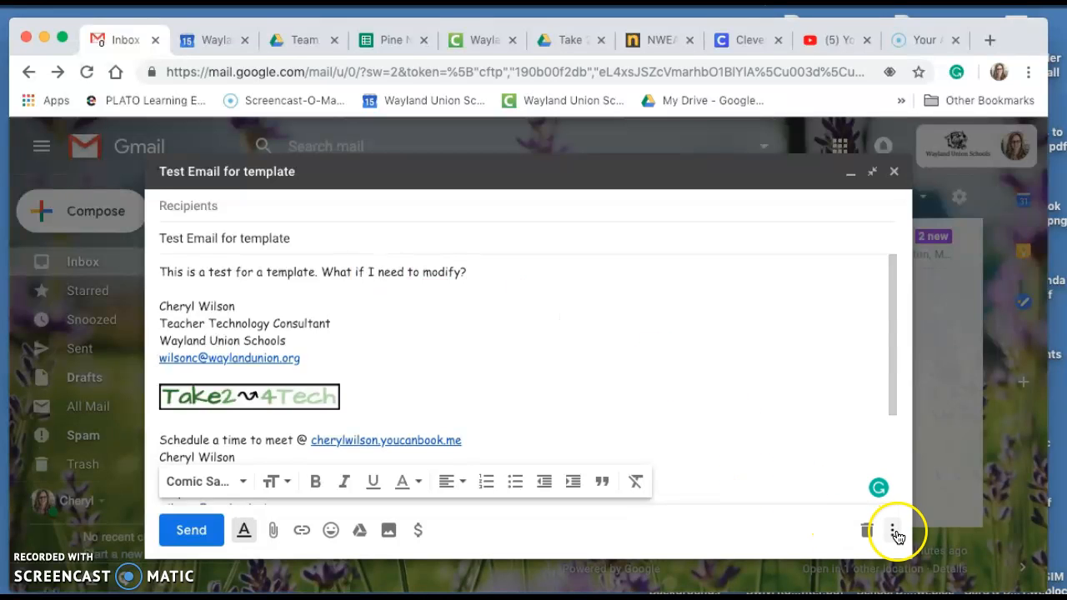
Overwrite the saved 'Test Email for template' canned response with the modified message and confirm
{"action": "left_click", "coordinate": [892, 531]}
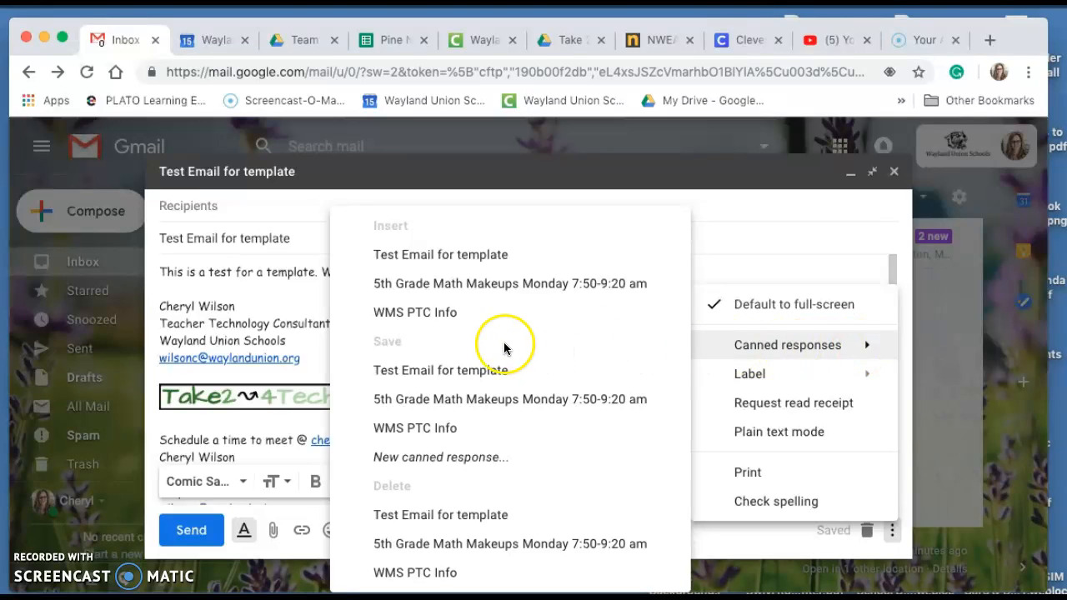
{"action": "left_click", "coordinate": [440, 371]}
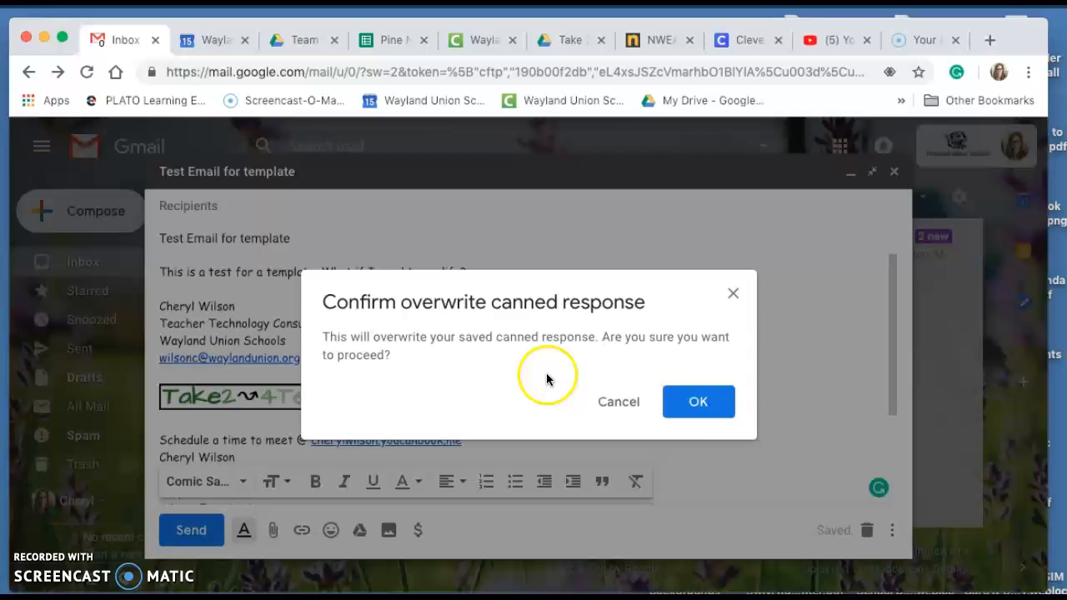
{"action": "left_click", "coordinate": [698, 401]}
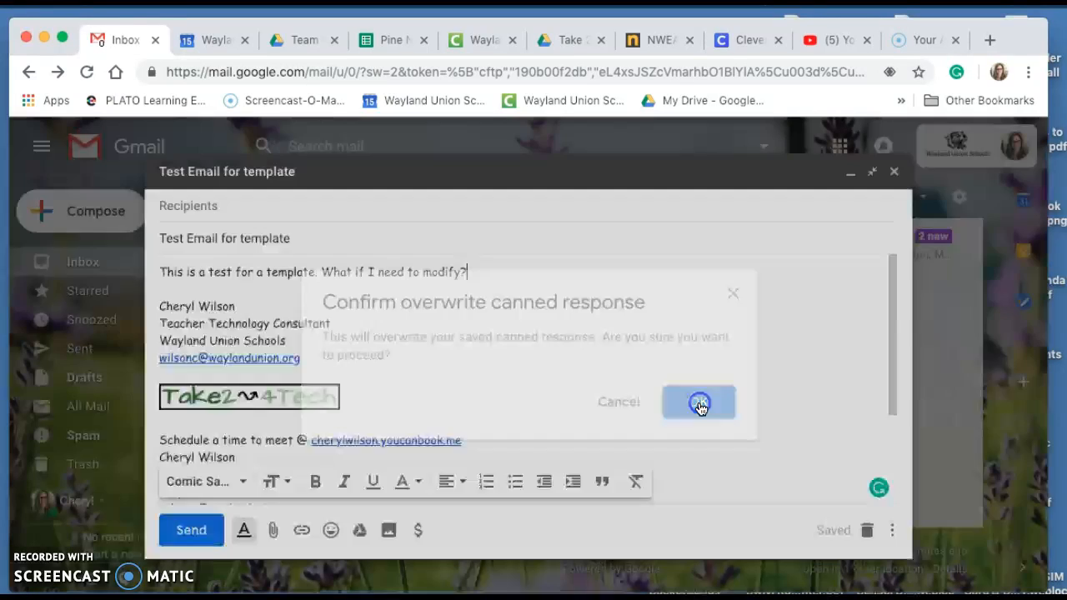
{"action": "left_click", "coordinate": [698, 402]}
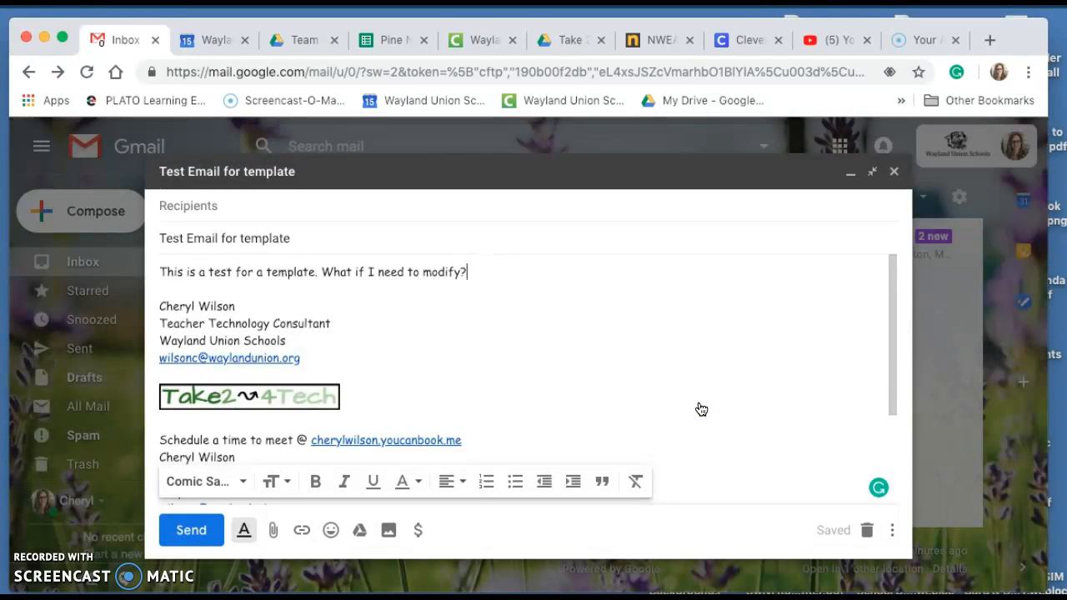